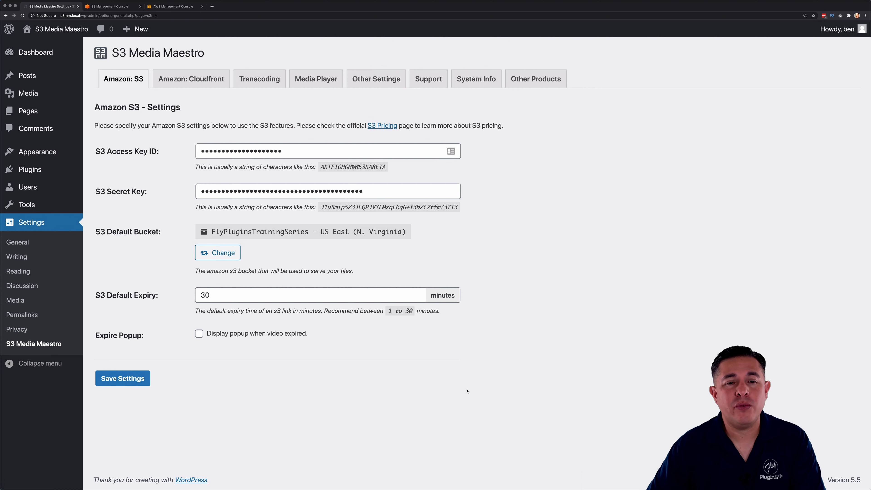
{"action": "mouse_move", "coordinate": [472, 389]}
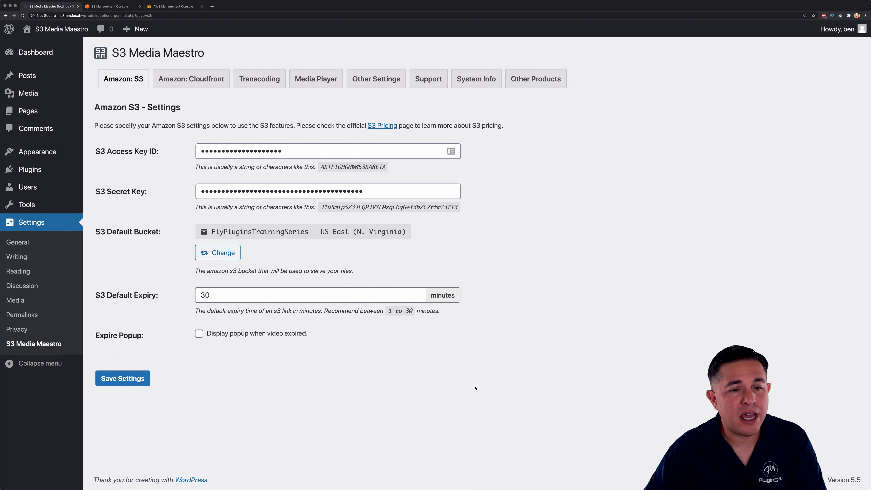
{"action": "mouse_move", "coordinate": [552, 319]}
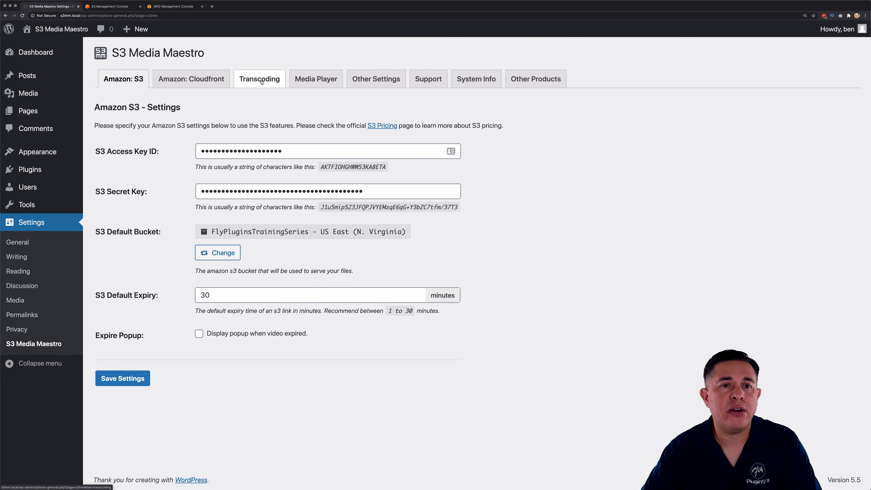
Step: Show the S3 Media Maestro Transcoding settings with the 1080P/720P/480P/360P/HLS format list
{"action": "left_click", "coordinate": [259, 78]}
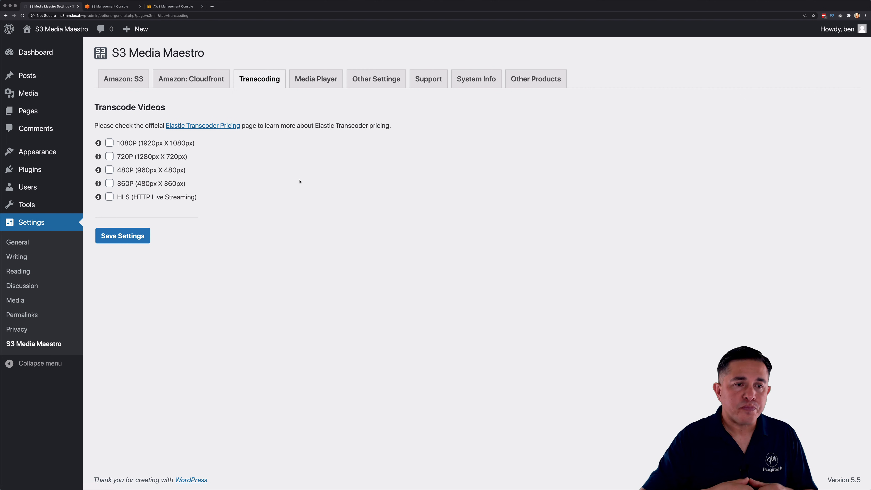
{"action": "mouse_move", "coordinate": [244, 200]}
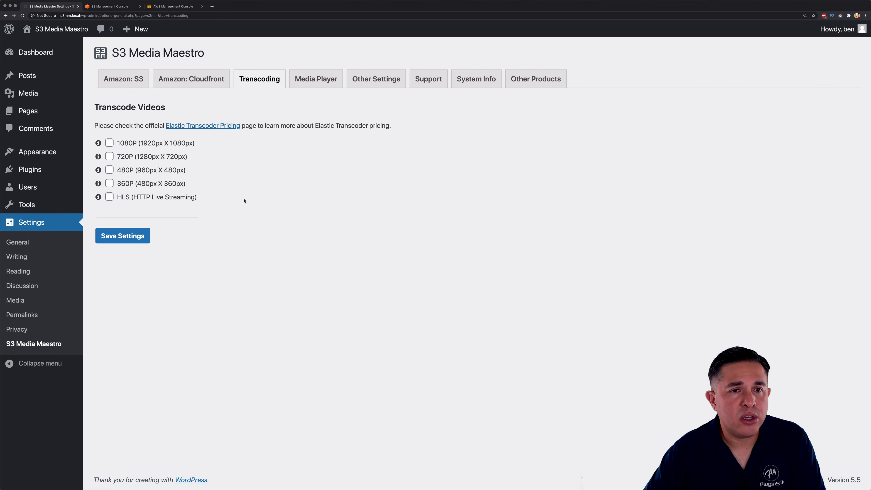
{"action": "left_click", "coordinate": [110, 197]}
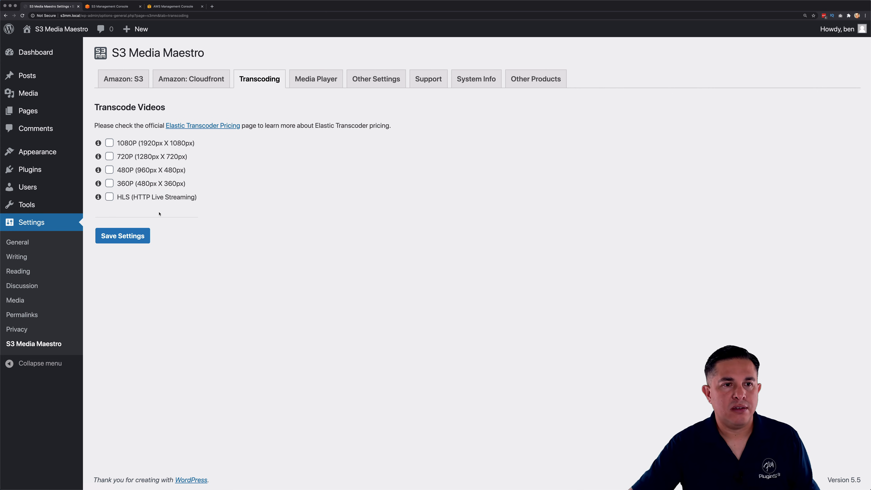
Step: Enable 1080P, 720P, 480P, 360P and HLS transcoding and save the settings
{"action": "left_click", "coordinate": [110, 196]}
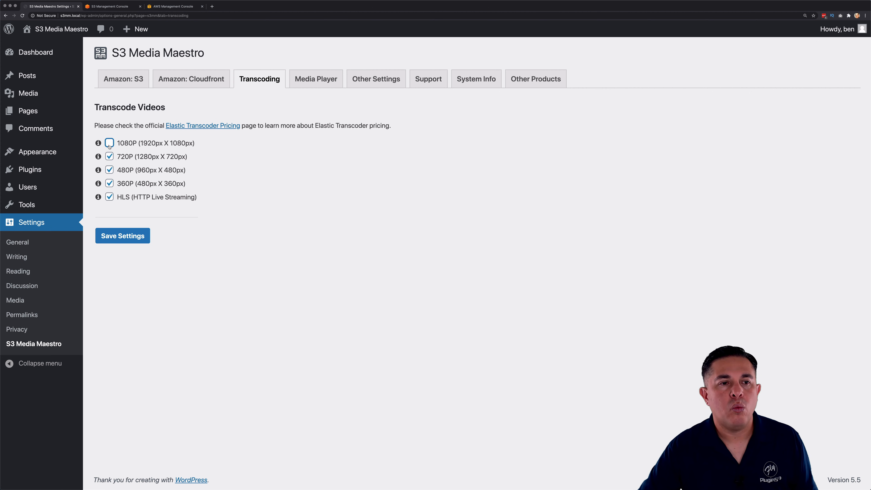
{"action": "left_click", "coordinate": [109, 143]}
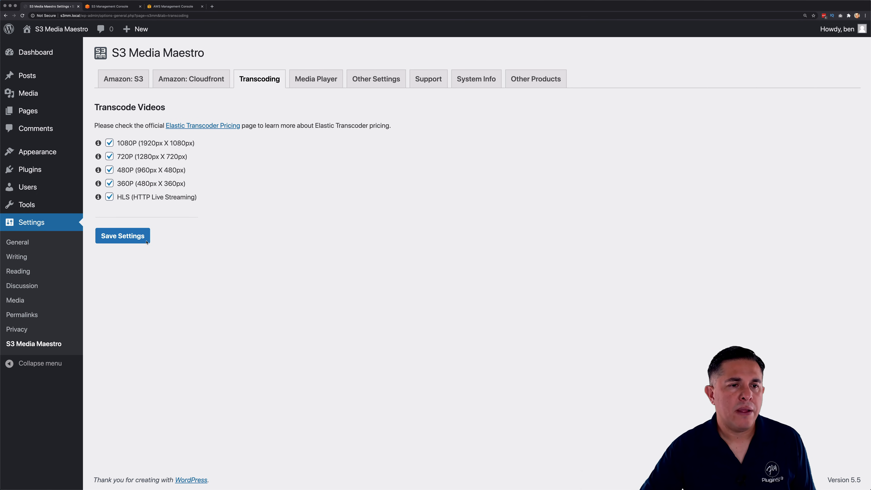
{"action": "left_click", "coordinate": [121, 235]}
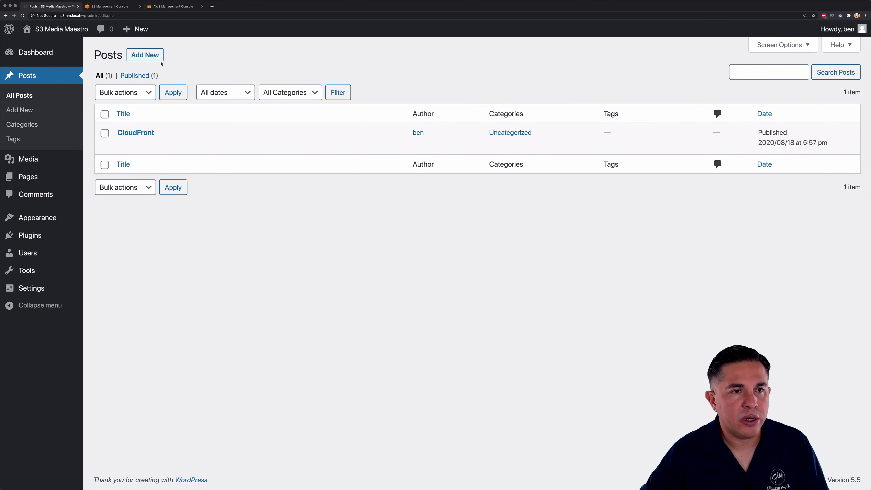
Step: Create a new post titled 'Transcoding' and bring up the block inserter
{"action": "left_click", "coordinate": [144, 54]}
{"action": "type", "text": "Trans"}
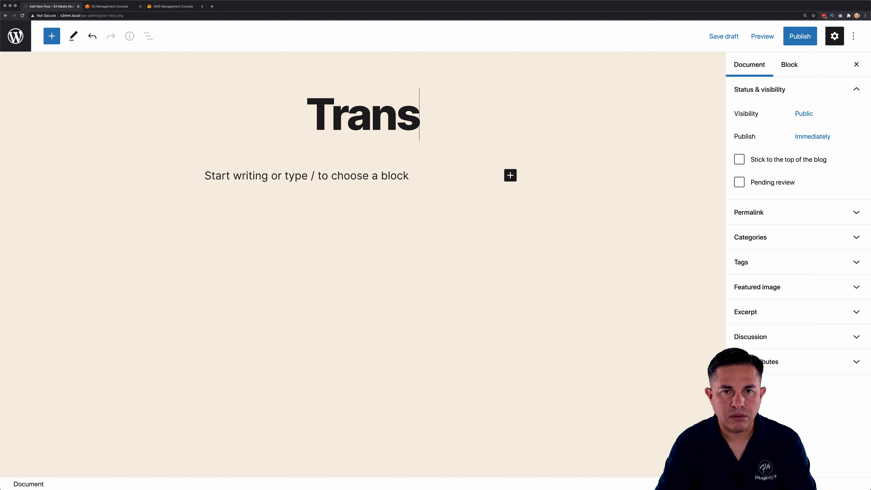
{"action": "type", "text": "coding"}
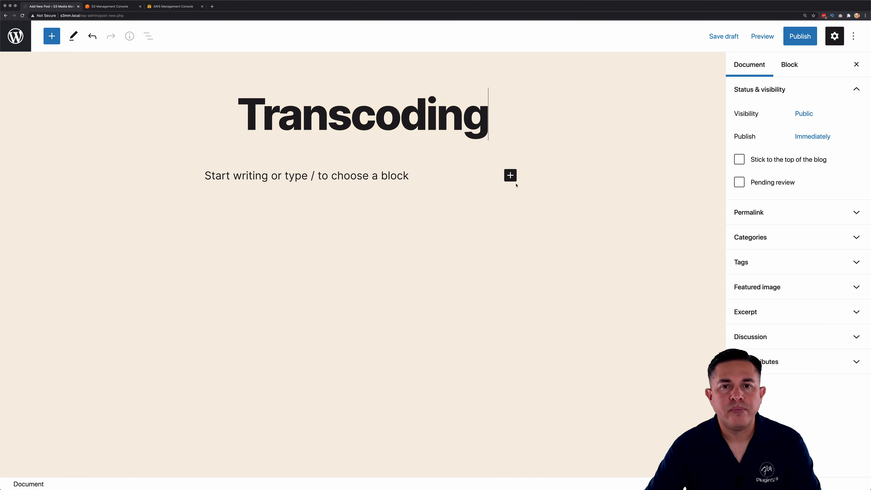
{"action": "mouse_move", "coordinate": [509, 175]}
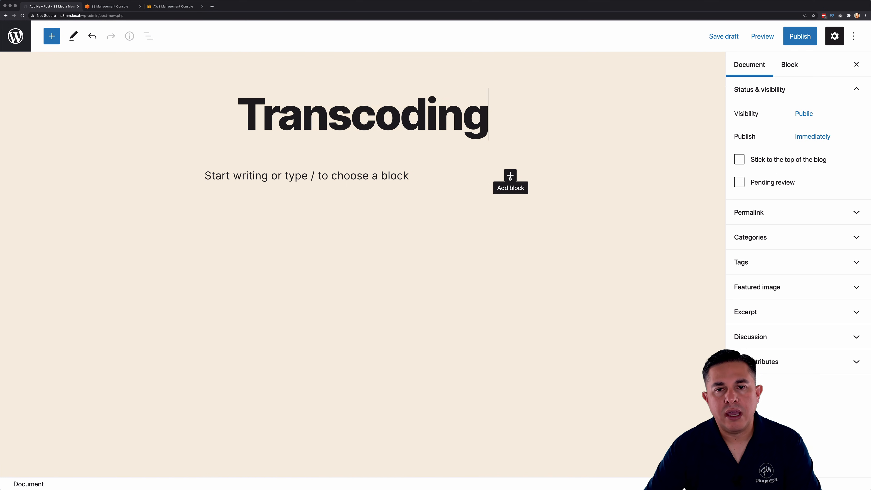
{"action": "left_click", "coordinate": [509, 175]}
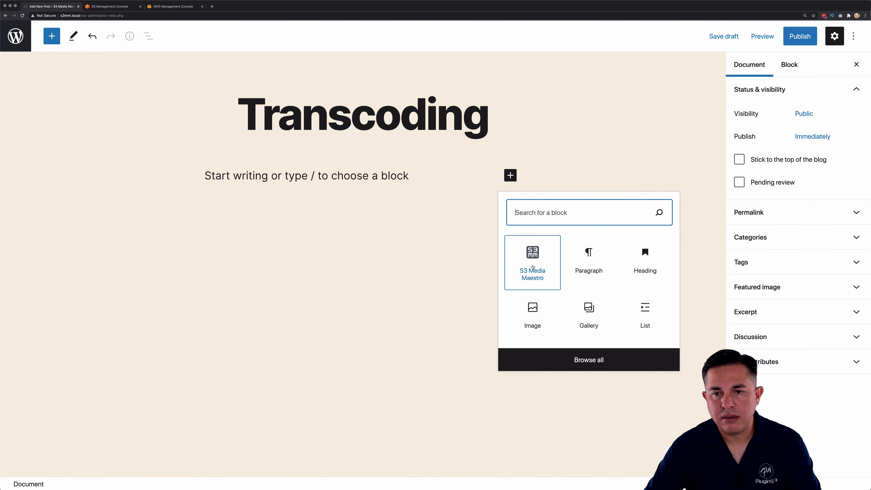
Step: Add an S3 Media Maestro video block served through CloudFront
{"action": "left_click", "coordinate": [532, 262]}
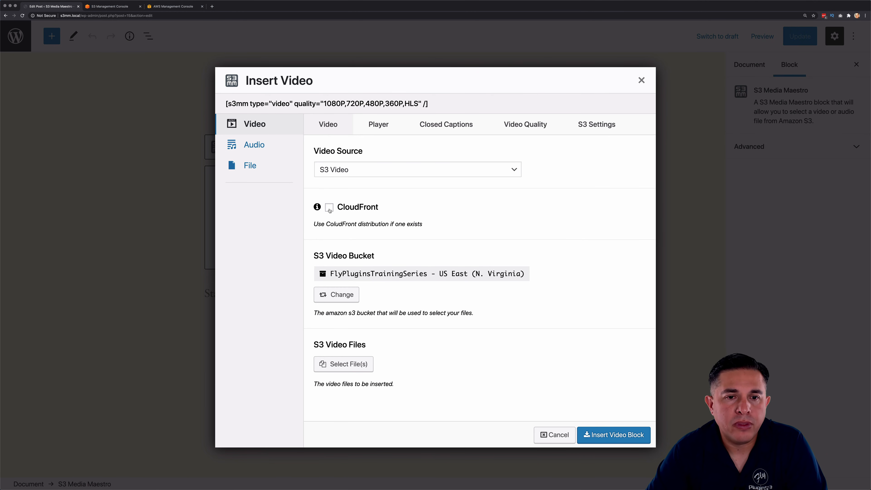
{"action": "left_click", "coordinate": [328, 207]}
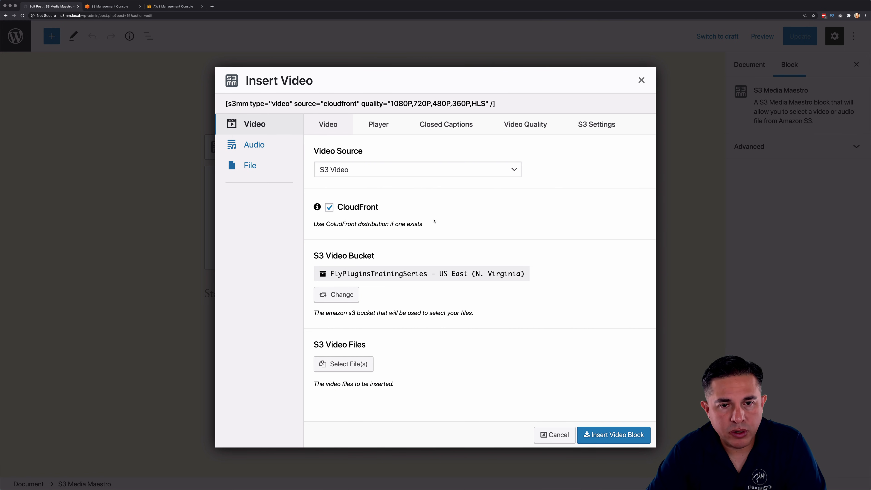
{"action": "mouse_move", "coordinate": [405, 299]}
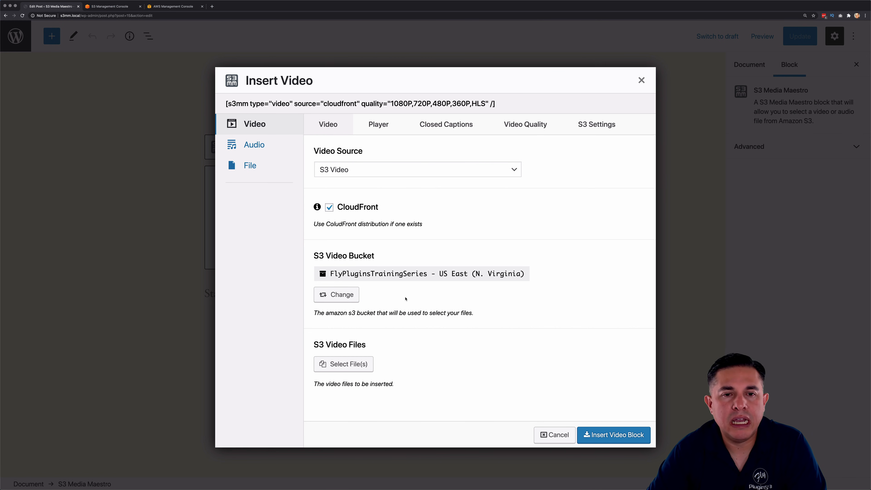
Step: Choose flytestbucket2 in US West (N. California) as the S3 video bucket
{"action": "left_click", "coordinate": [336, 294]}
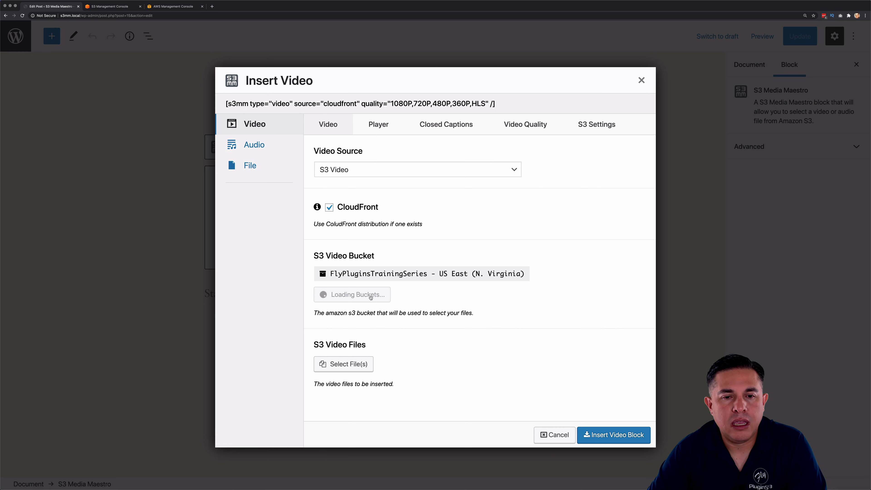
{"action": "left_click", "coordinate": [420, 273]}
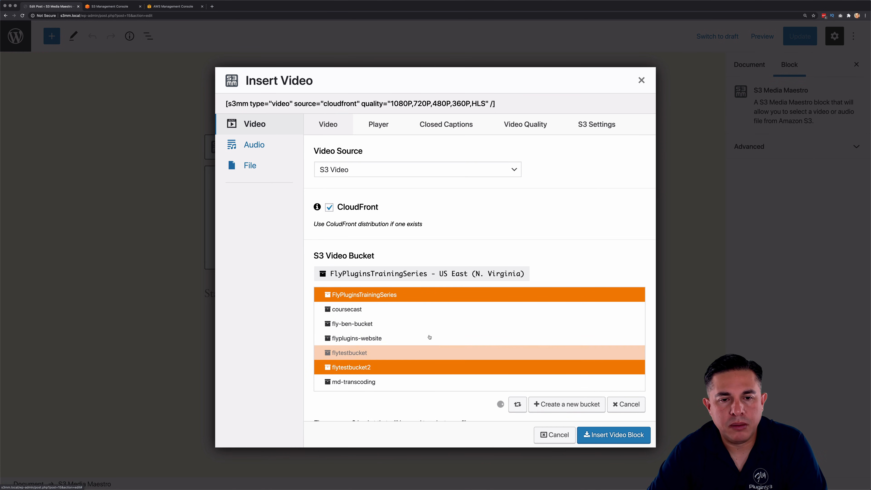
{"action": "left_click", "coordinate": [354, 366]}
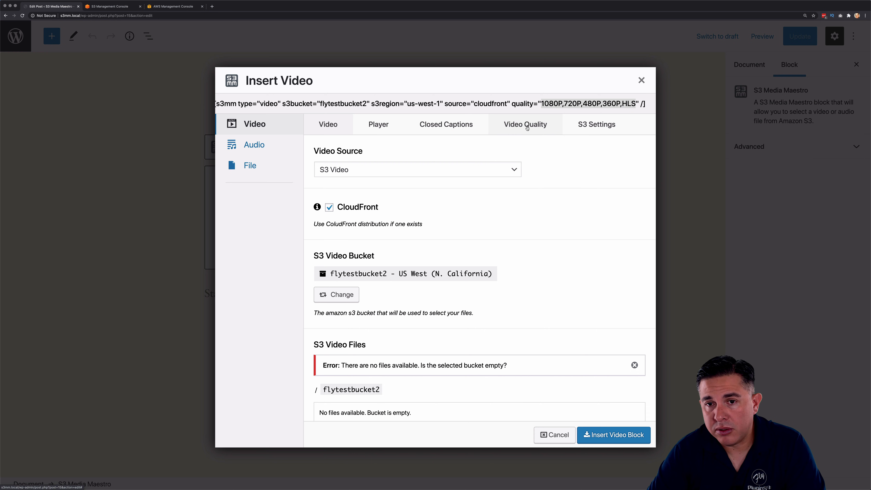
Step: Limit the Video Quality choices to 1080P and 720P, then return to the Video settings
{"action": "left_click", "coordinate": [524, 124]}
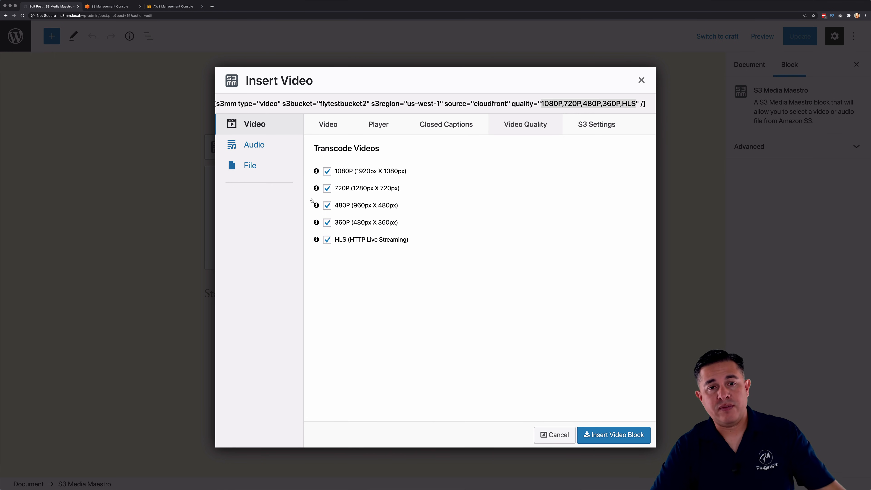
{"action": "mouse_move", "coordinate": [394, 230]}
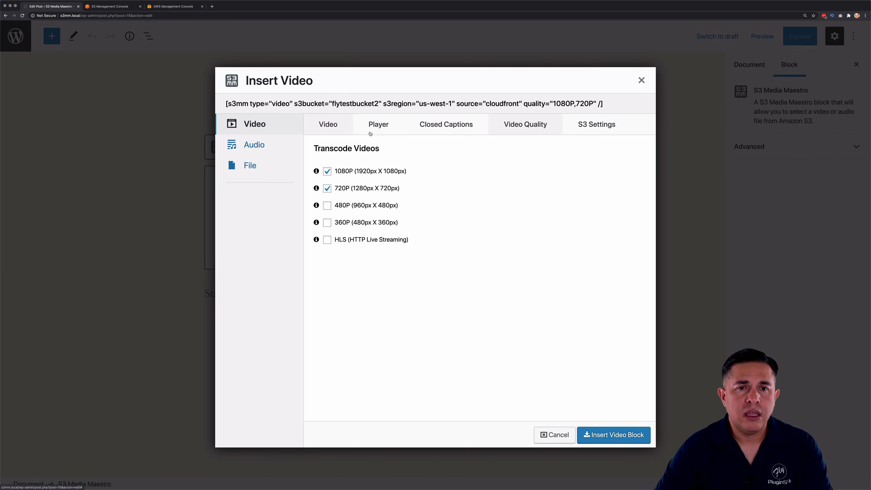
{"action": "left_click", "coordinate": [327, 124]}
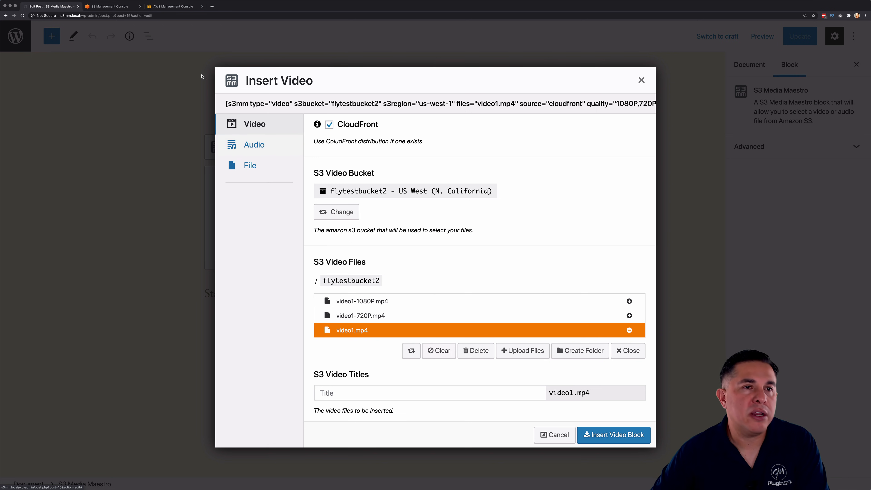
Step: Switch from the post editor to the Amazon S3 console's bucket list
{"action": "left_click", "coordinate": [111, 6]}
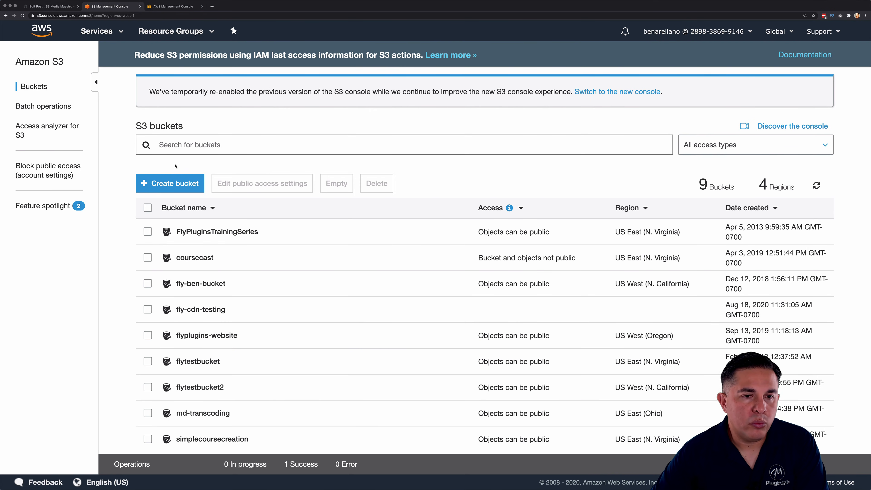
Step: Open flytestbucket2 to see video1.mp4 with its video1-1080P.mp4 and video1-720P.mp4 copies
{"action": "left_click", "coordinate": [199, 386]}
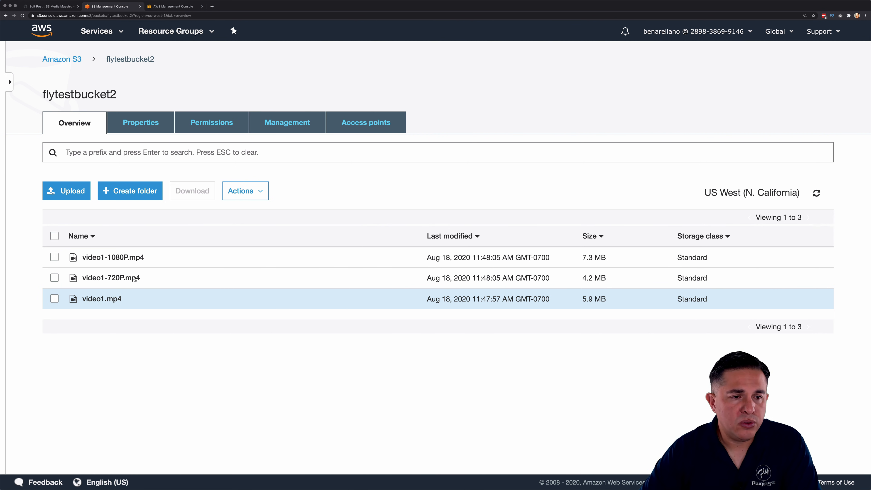
{"action": "mouse_move", "coordinate": [110, 278]}
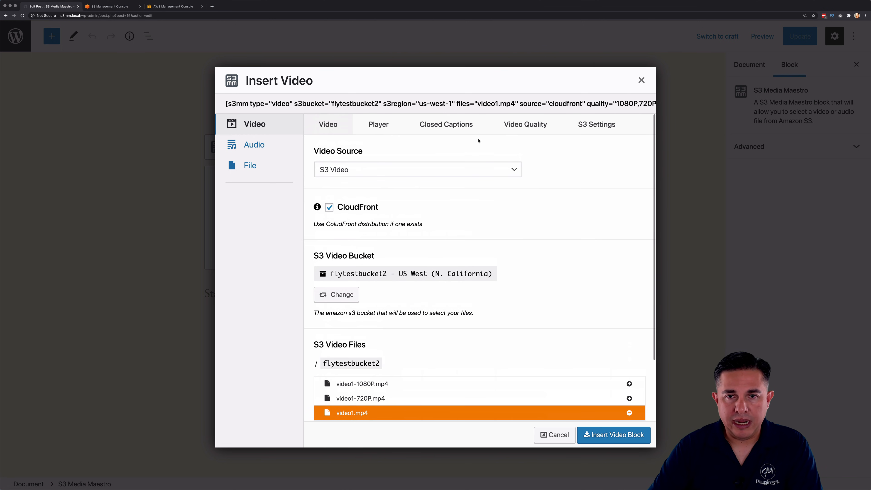
{"action": "left_click", "coordinate": [525, 123]}
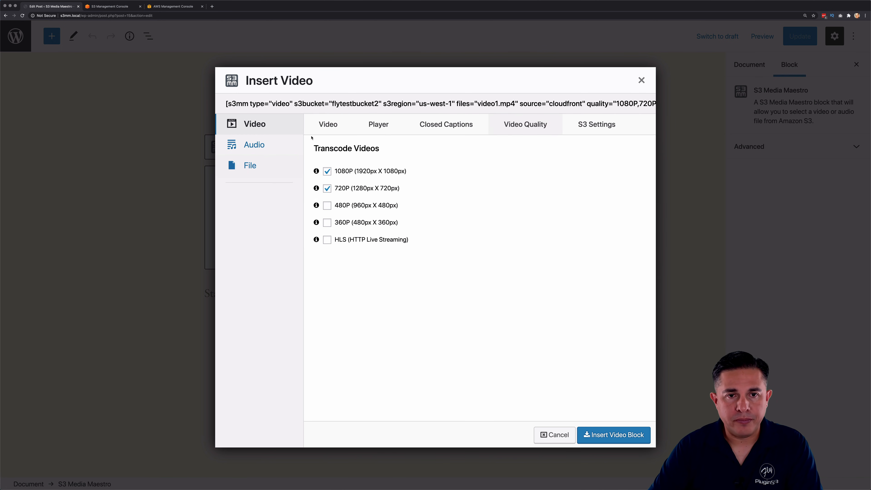
{"action": "left_click", "coordinate": [327, 124]}
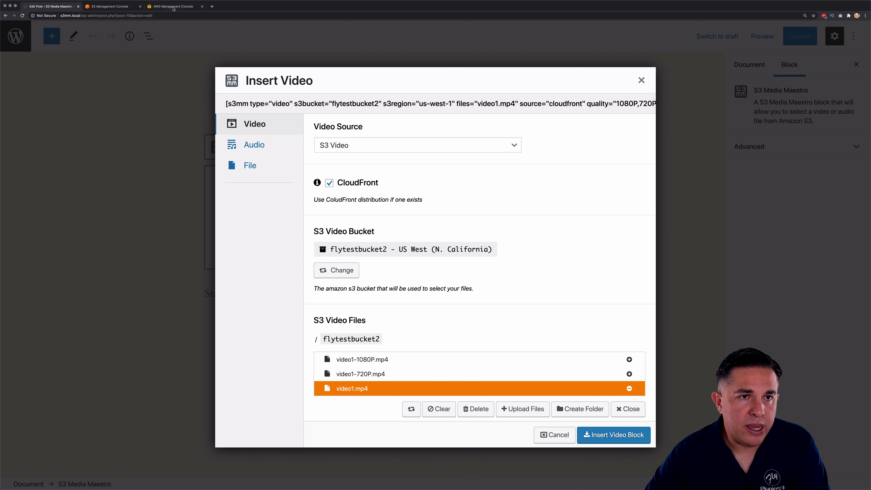
{"action": "left_click", "coordinate": [173, 6]}
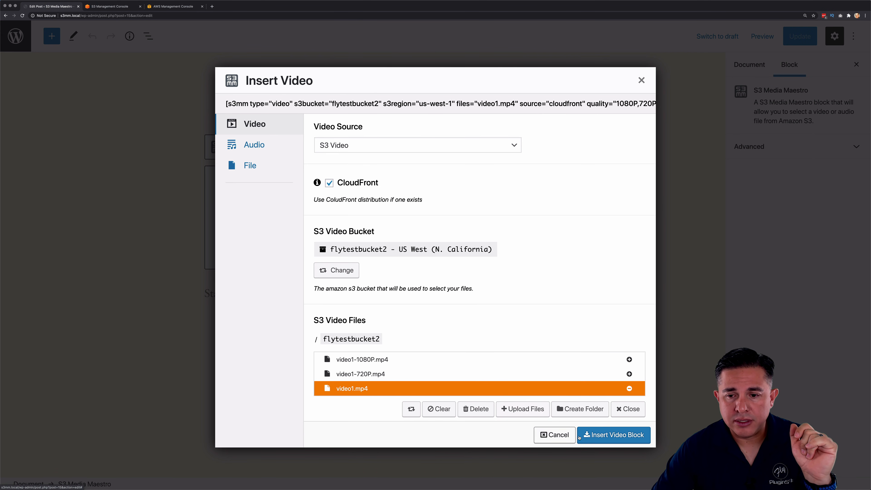
Step: Insert the video block into the post and switch its player from 1080P to 720P
{"action": "left_click", "coordinate": [613, 434]}
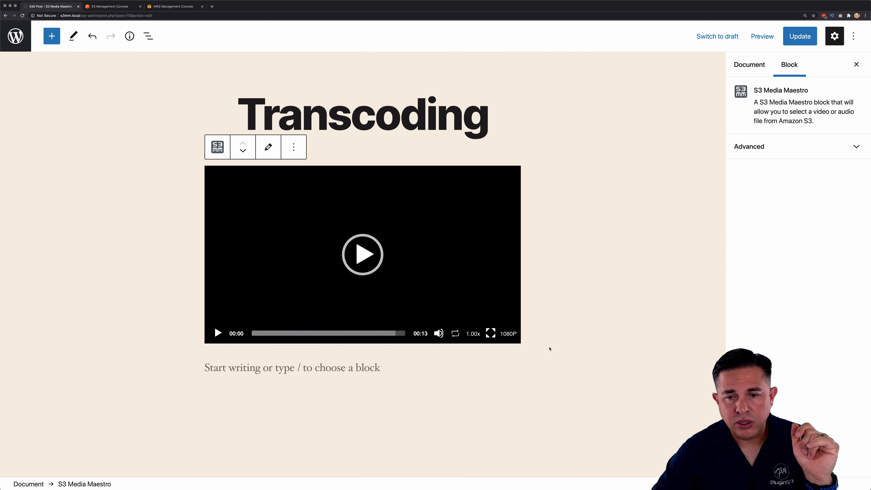
{"action": "left_click", "coordinate": [508, 333]}
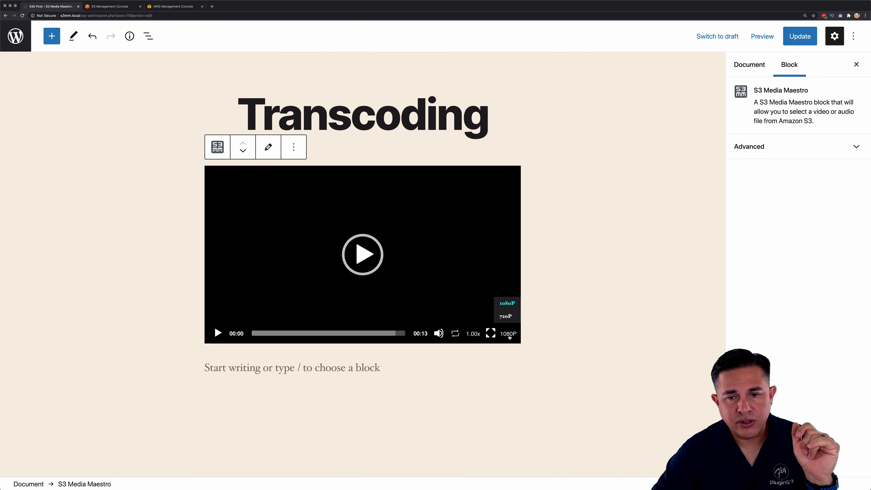
{"action": "mouse_move", "coordinate": [505, 316]}
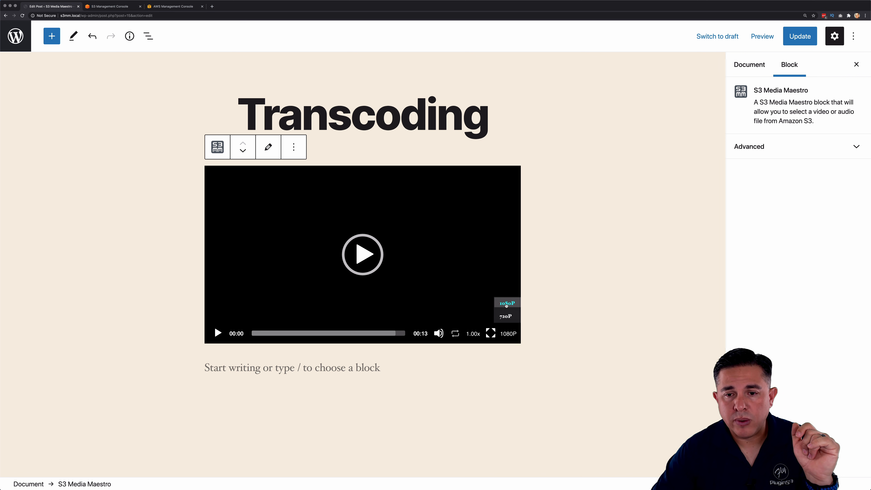
{"action": "left_click", "coordinate": [505, 316]}
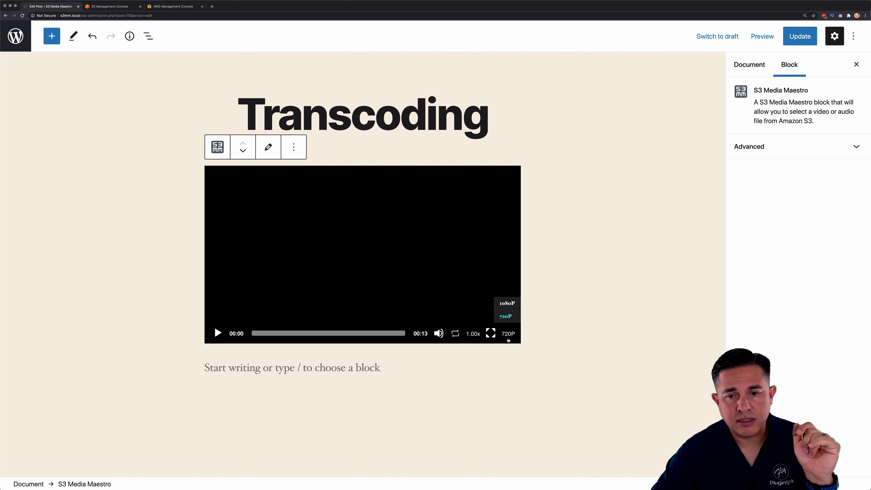